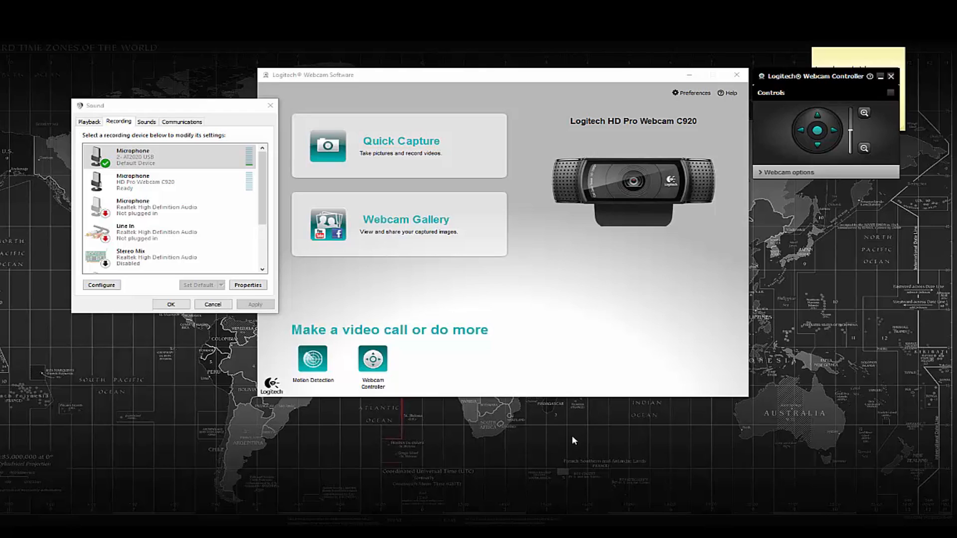
{"action": "mouse_move", "coordinate": [558, 466]}
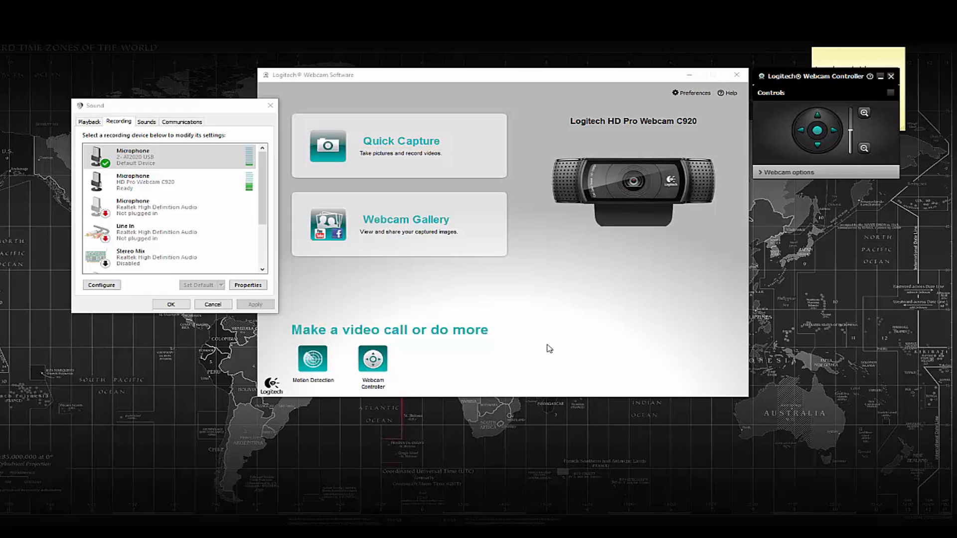
{"action": "mouse_move", "coordinate": [626, 161]}
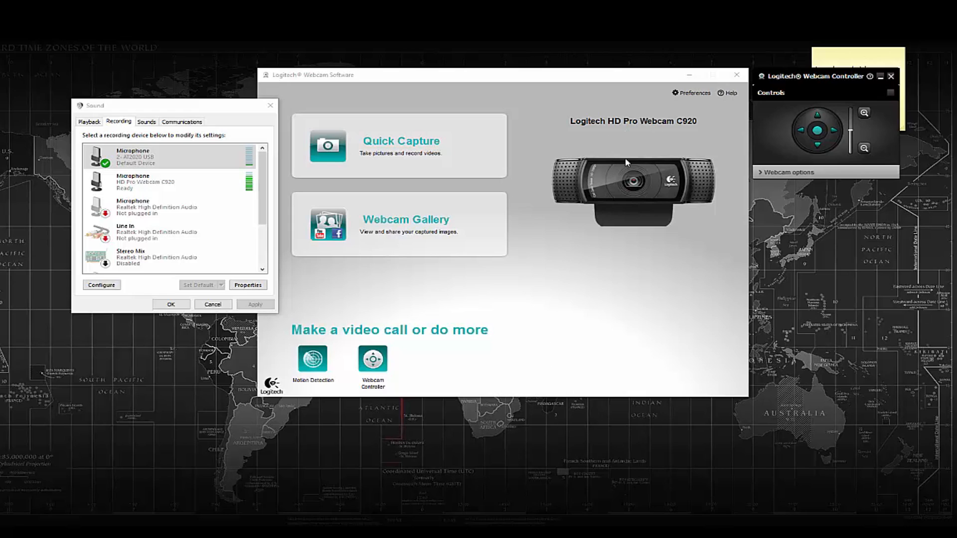
{"action": "mouse_move", "coordinate": [618, 278]}
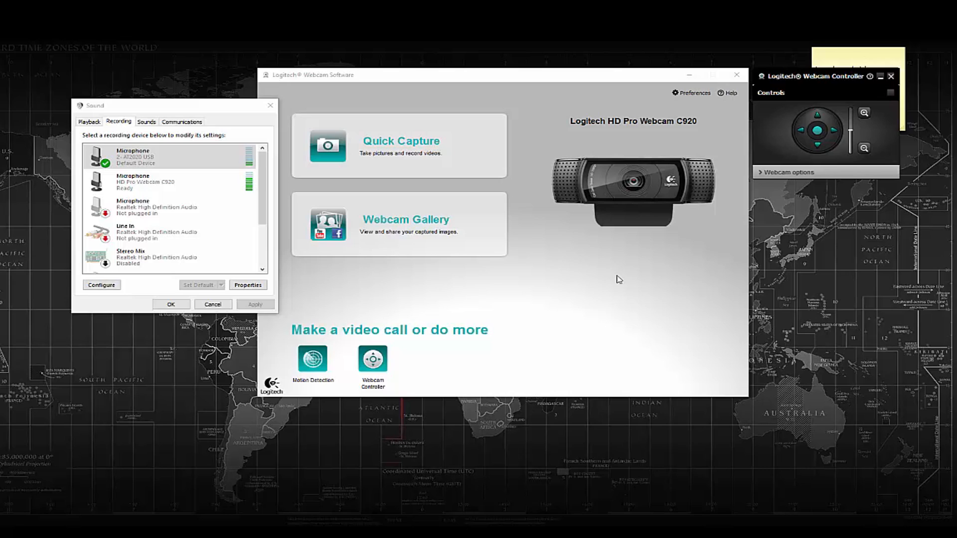
{"action": "mouse_move", "coordinate": [761, 177]}
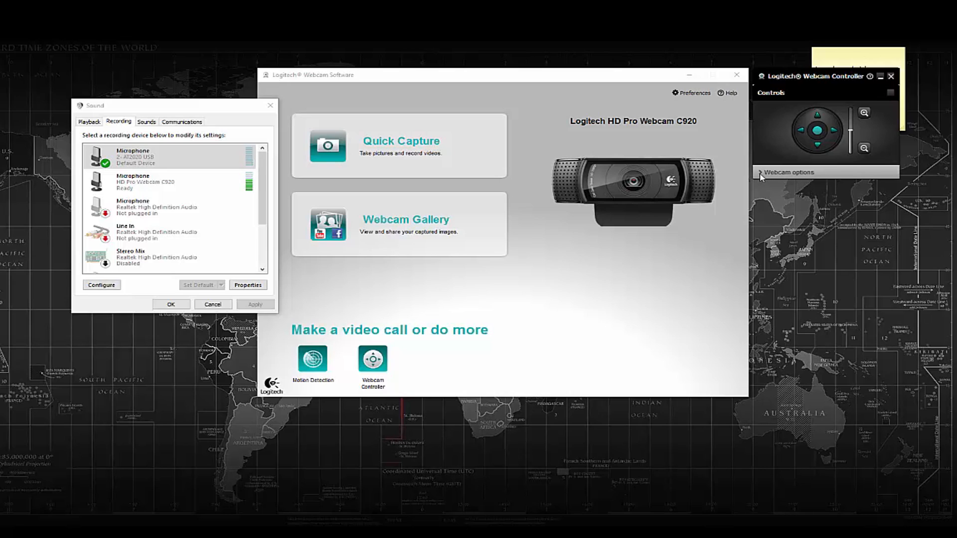
Expand the webcam options and leave the RightSound checkbox unchecked after toggling it
{"action": "left_click", "coordinate": [788, 172]}
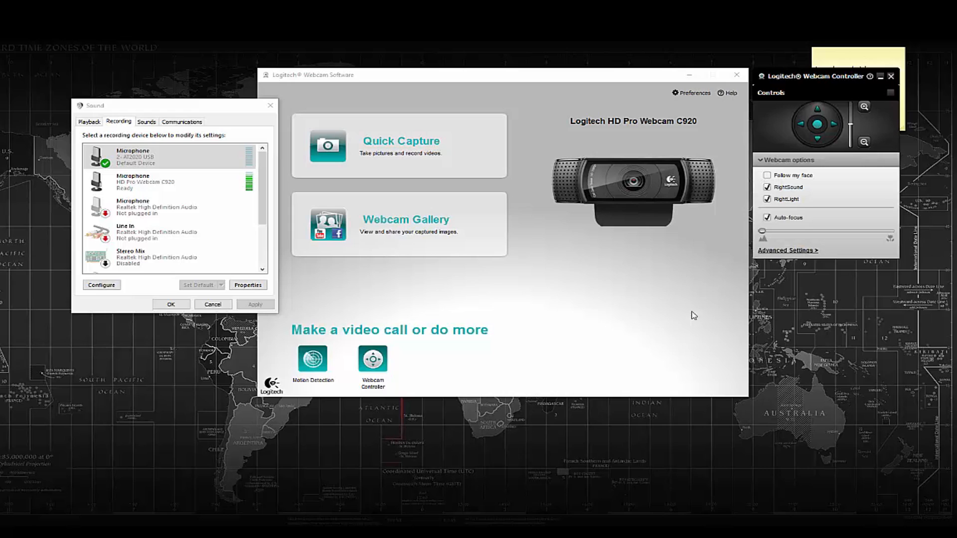
{"action": "left_click", "coordinate": [767, 188]}
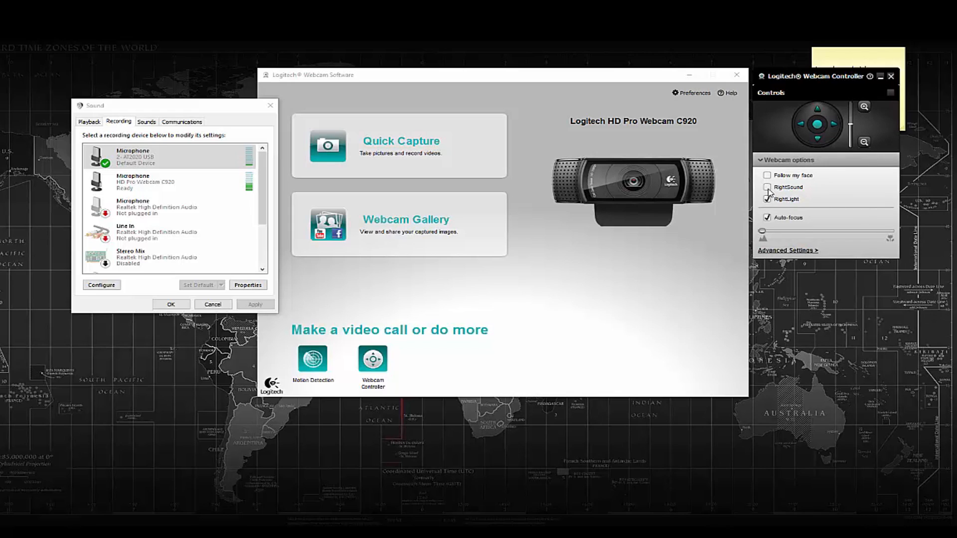
{"action": "left_click", "coordinate": [766, 188]}
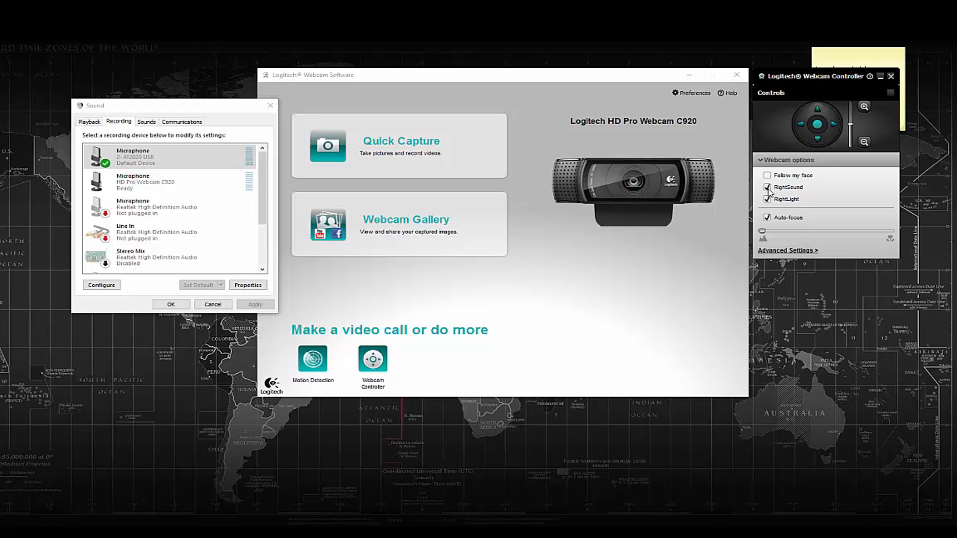
{"action": "left_click", "coordinate": [766, 188]}
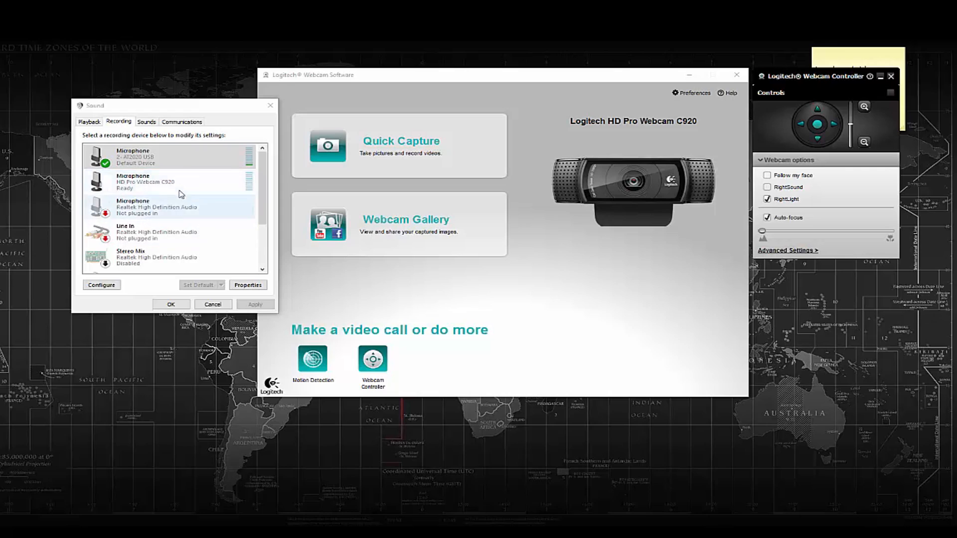
Disable the HD Pro Webcam C920 microphone from its context menu on the Recording tab
{"action": "left_click", "coordinate": [170, 183]}
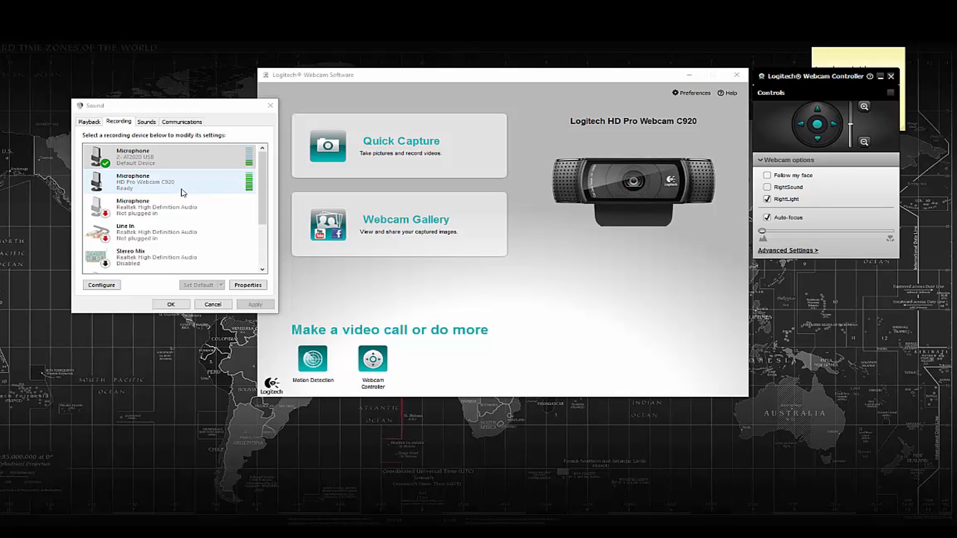
{"action": "left_click", "coordinate": [160, 158]}
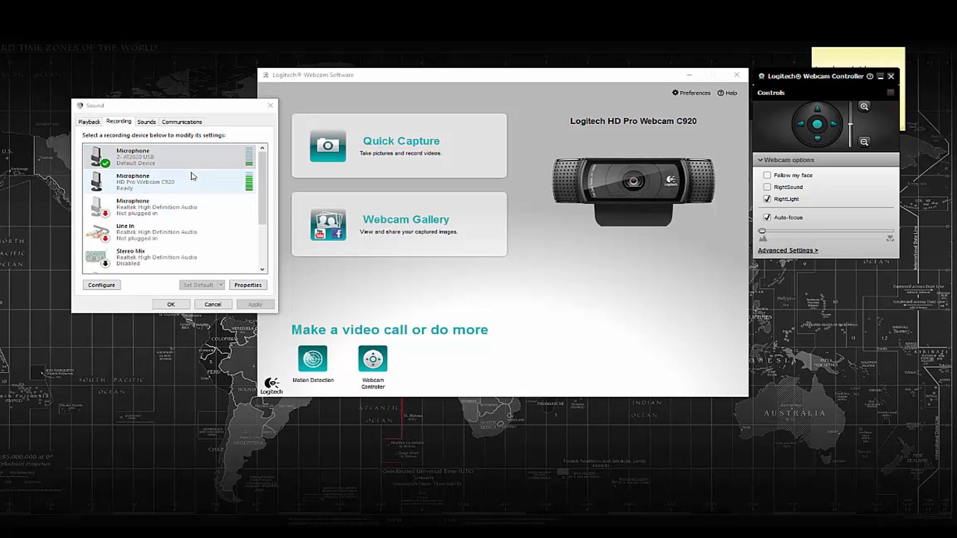
{"action": "right_click", "coordinate": [150, 182]}
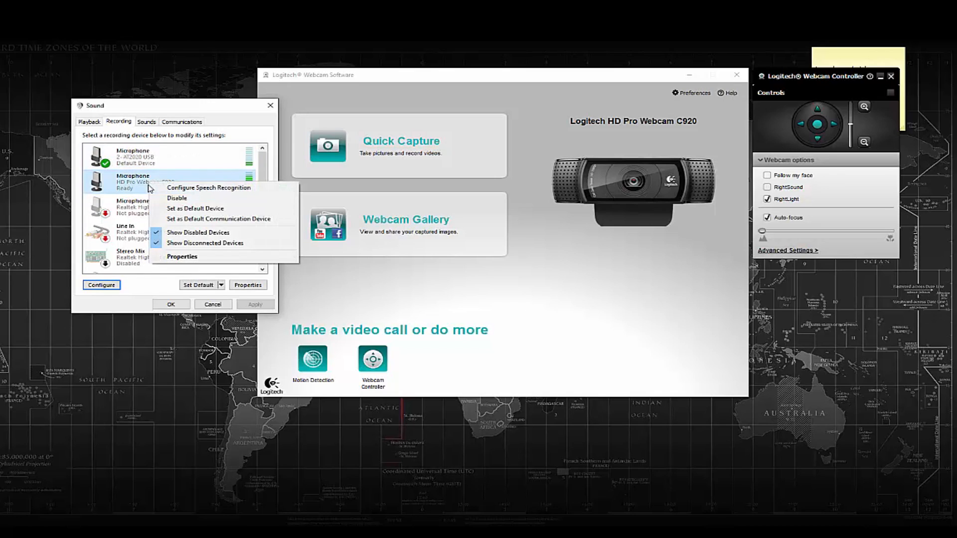
{"action": "mouse_move", "coordinate": [178, 197]}
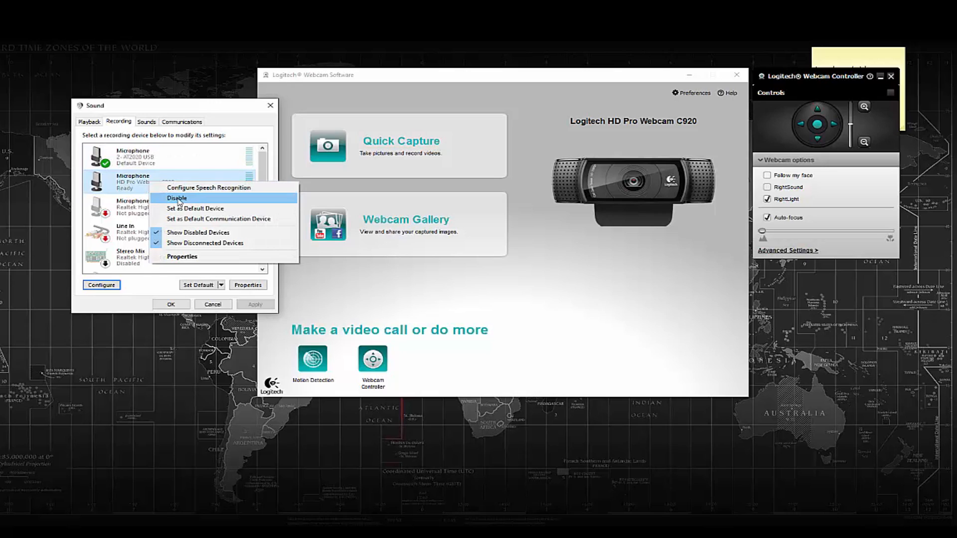
{"action": "left_click", "coordinate": [177, 197]}
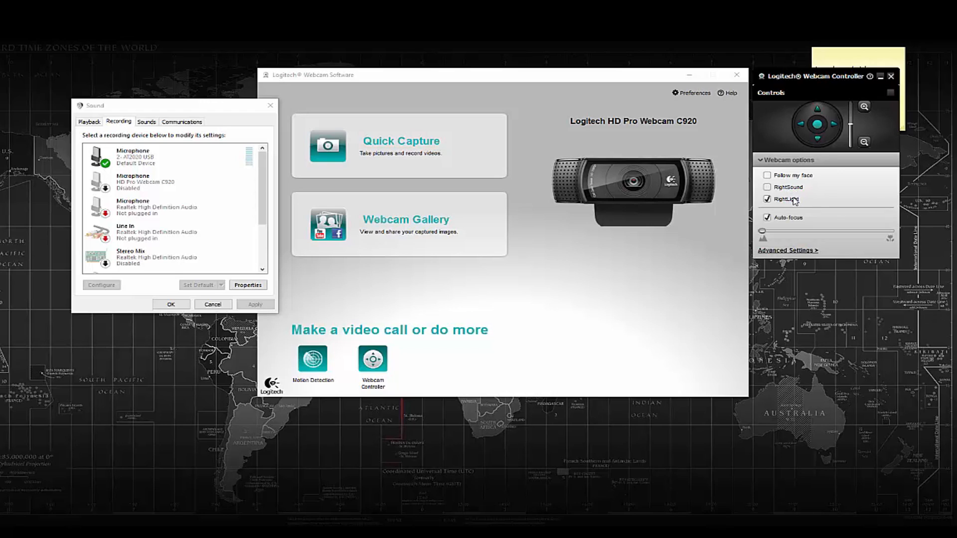
Re-enable the C920 microphone from its context menu so it shows Ready again
{"action": "left_click", "coordinate": [145, 181]}
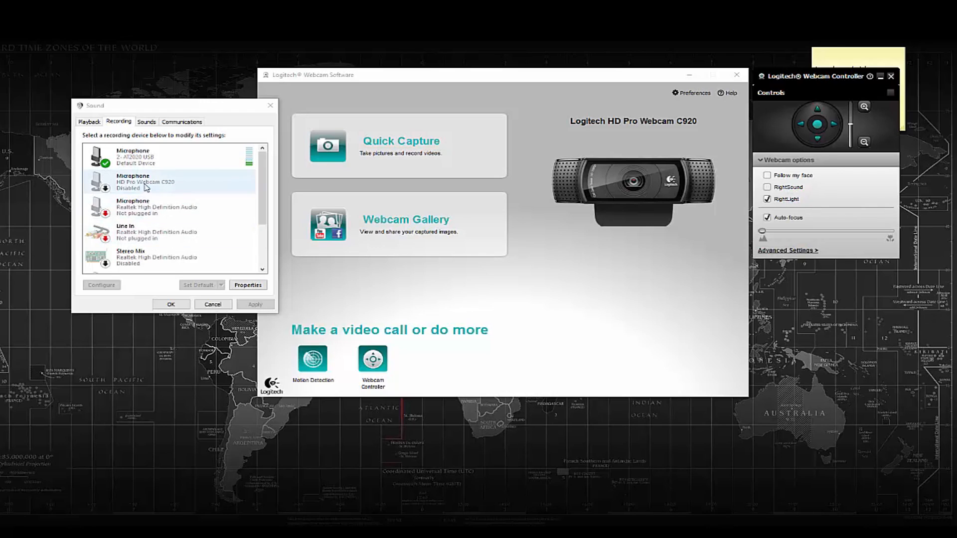
{"action": "right_click", "coordinate": [145, 182]}
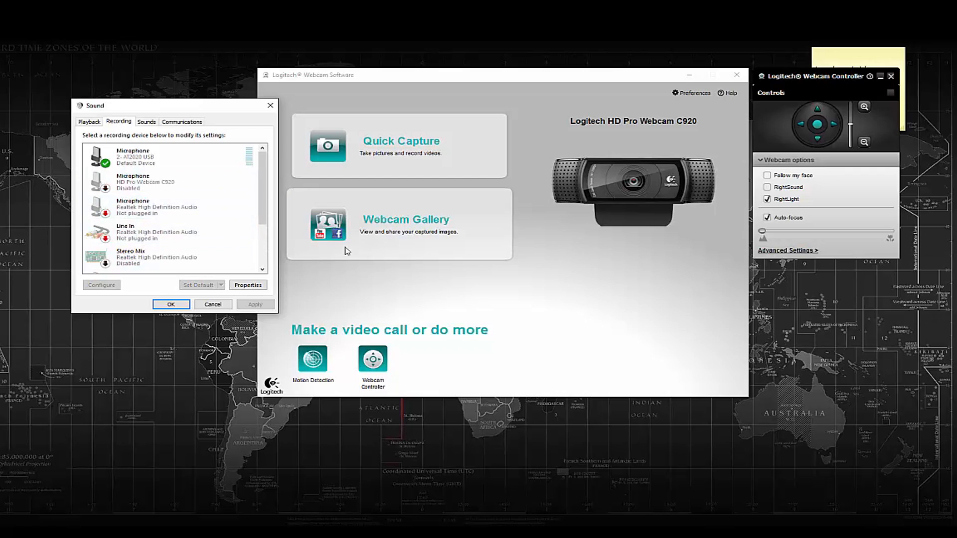
{"action": "mouse_move", "coordinate": [476, 306]}
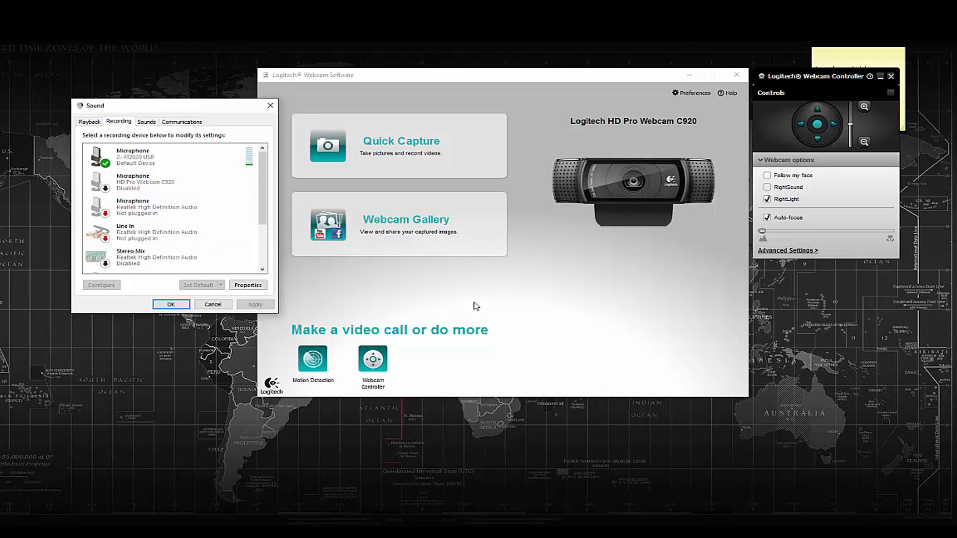
{"action": "left_click", "coordinate": [160, 158]}
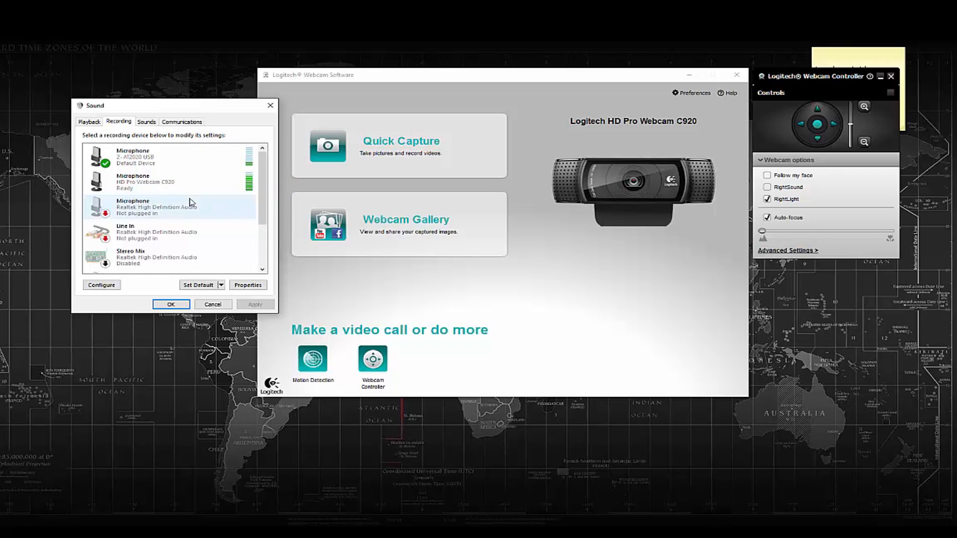
{"action": "right_click", "coordinate": [134, 158]}
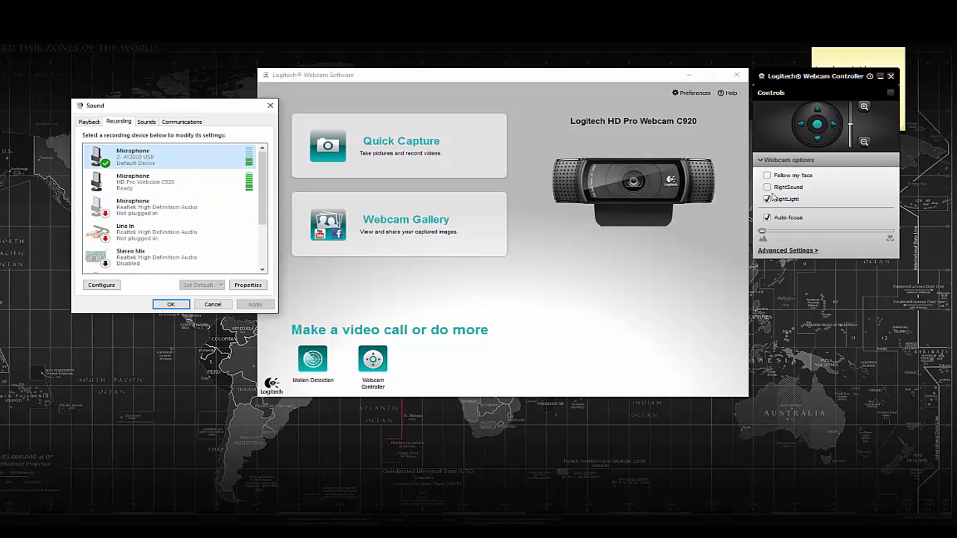
Switch RightSound back on and check the C920 microphone and Line In entries in the Recording list
{"action": "left_click", "coordinate": [767, 187]}
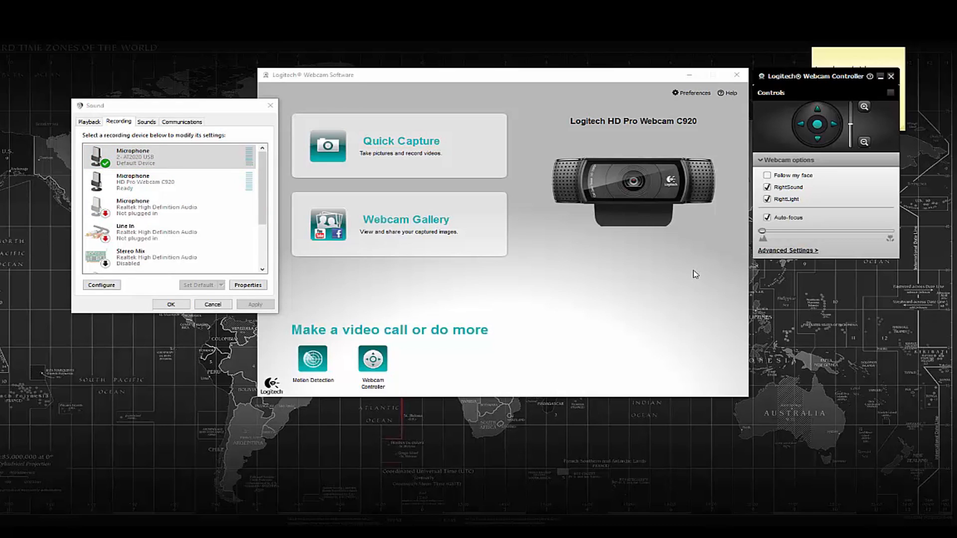
{"action": "left_click", "coordinate": [150, 181]}
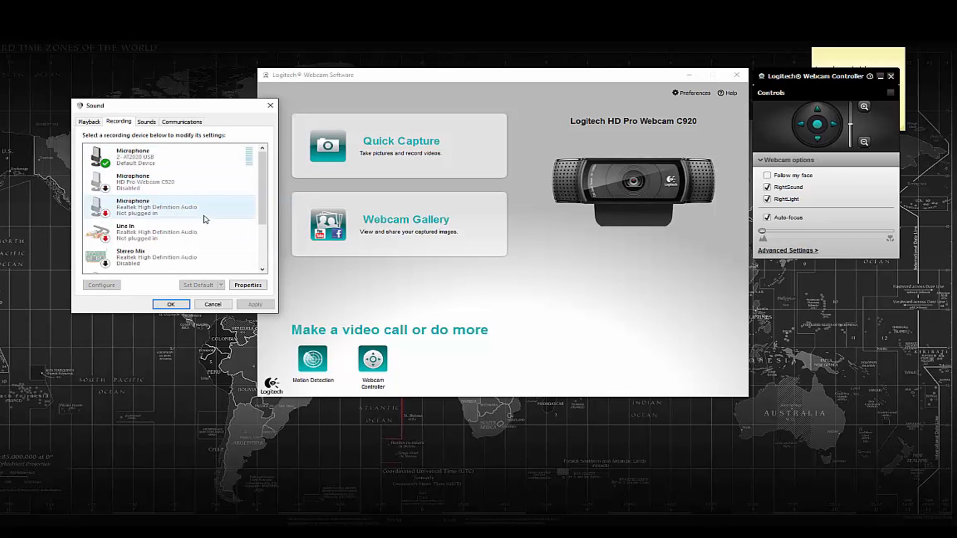
{"action": "left_click", "coordinate": [149, 231]}
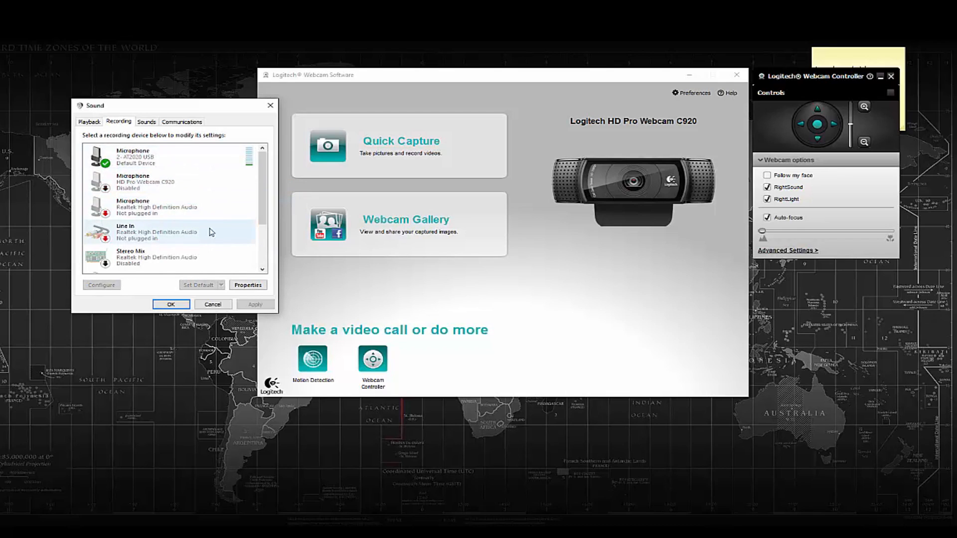